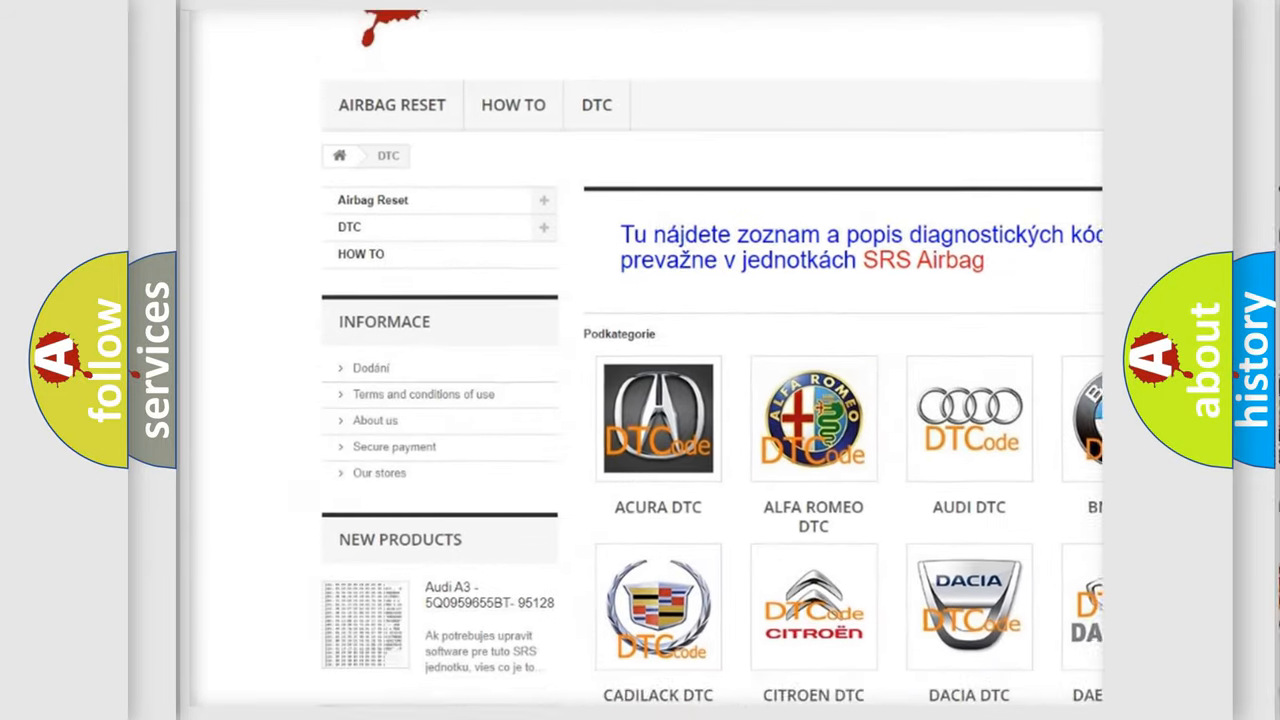
pyautogui.scroll(-3)
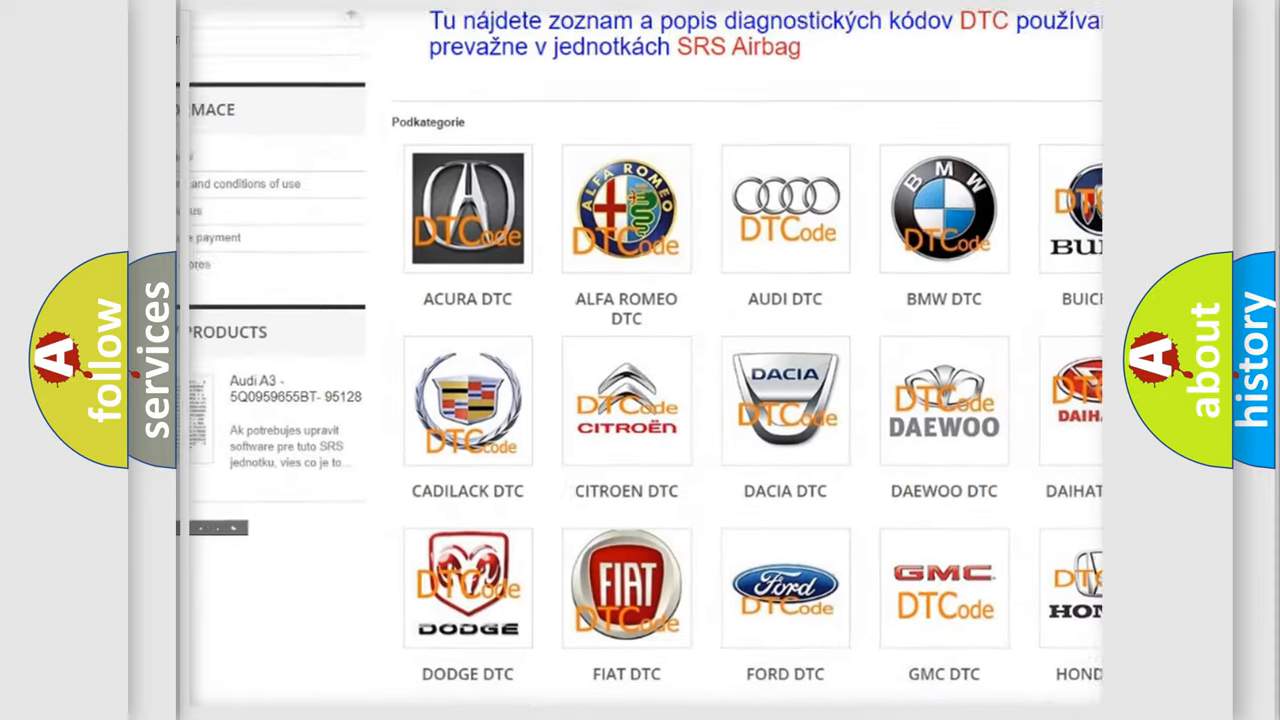
pyautogui.scroll(-3)
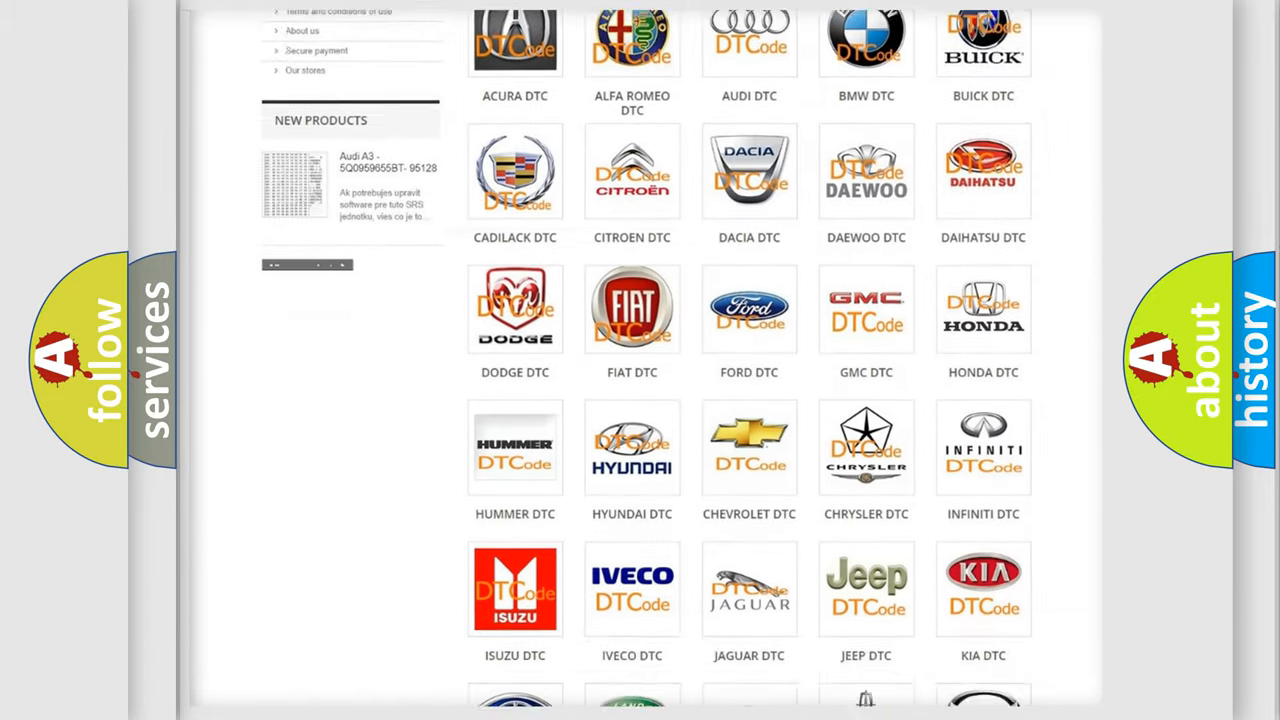
pyautogui.scroll(-3)
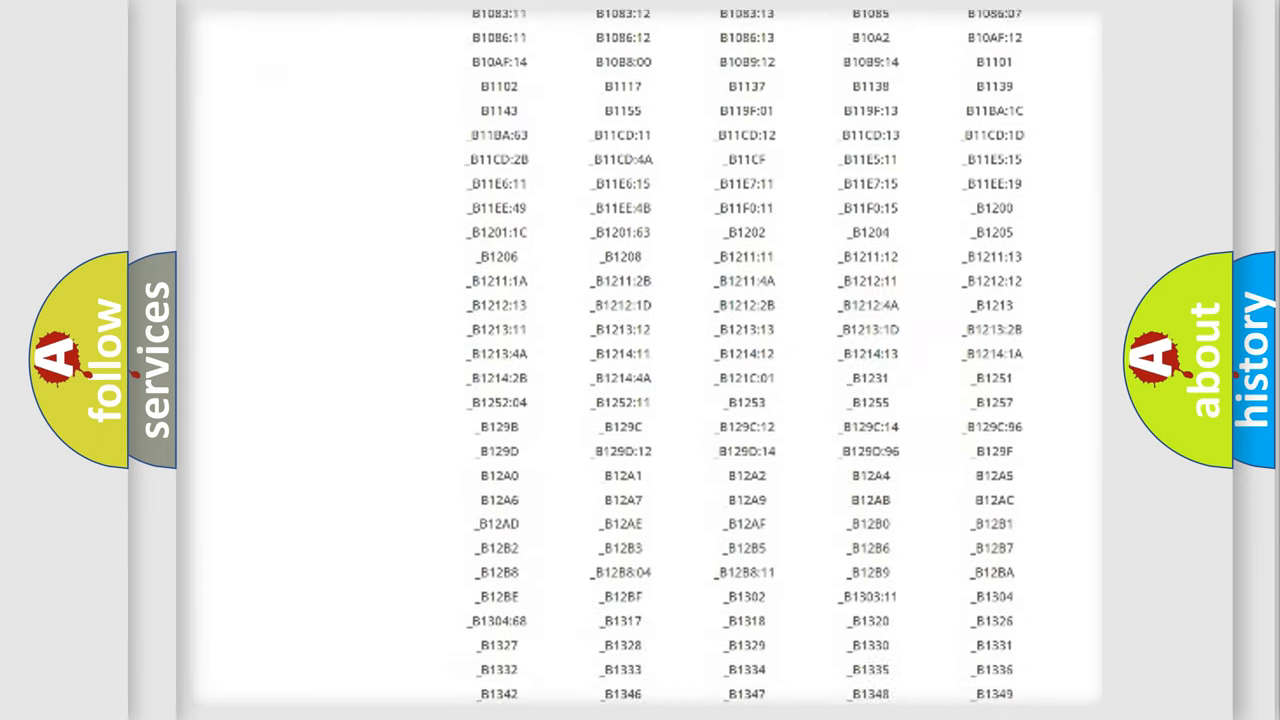
pyautogui.scroll(-3)
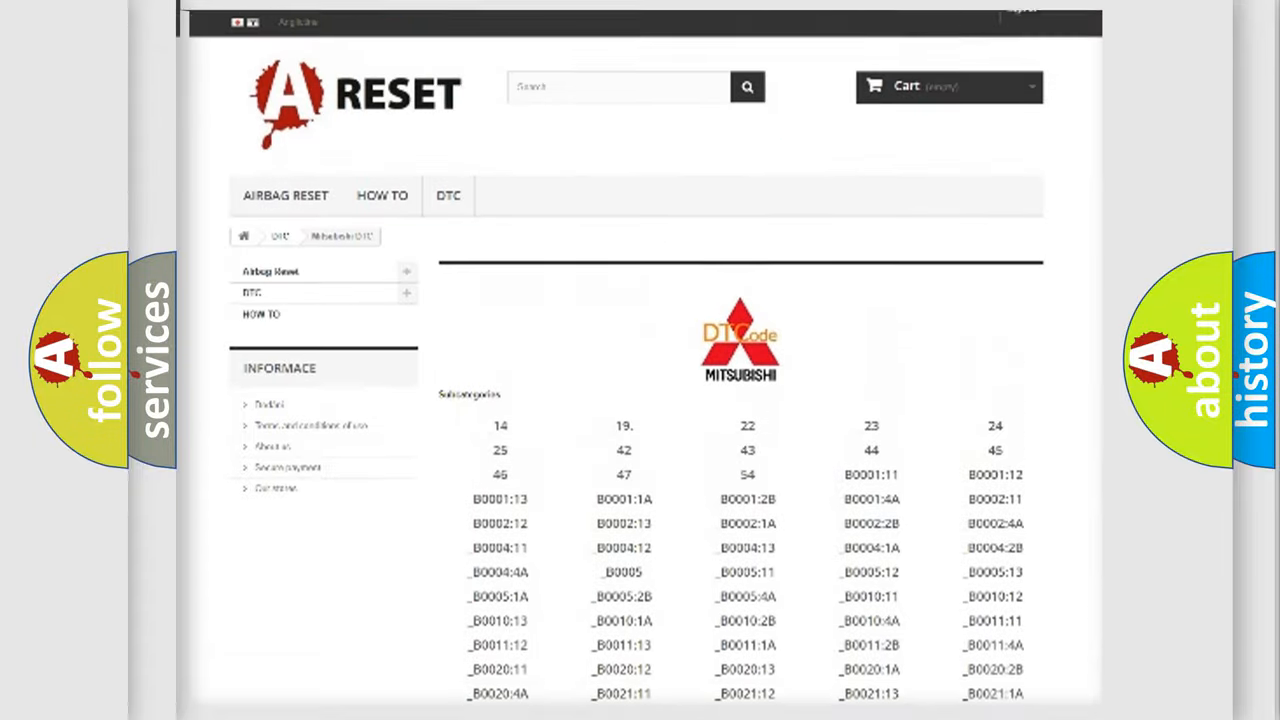
pyautogui.scroll(3)
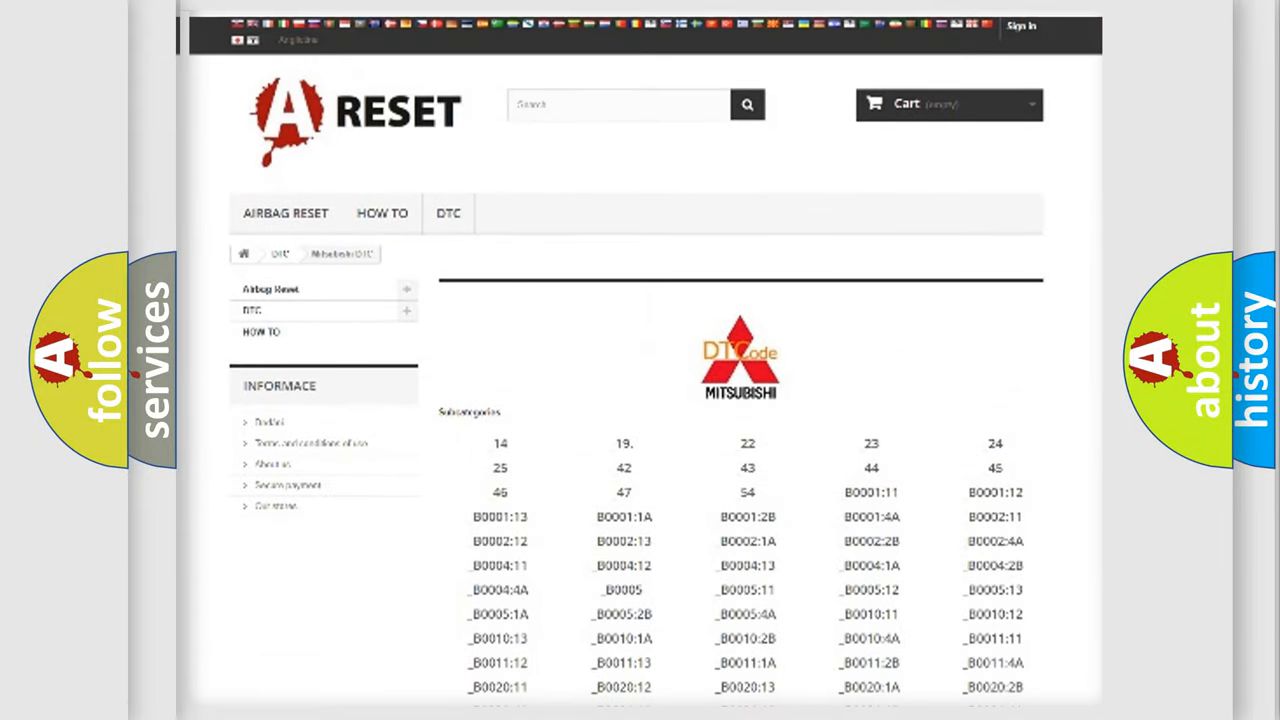